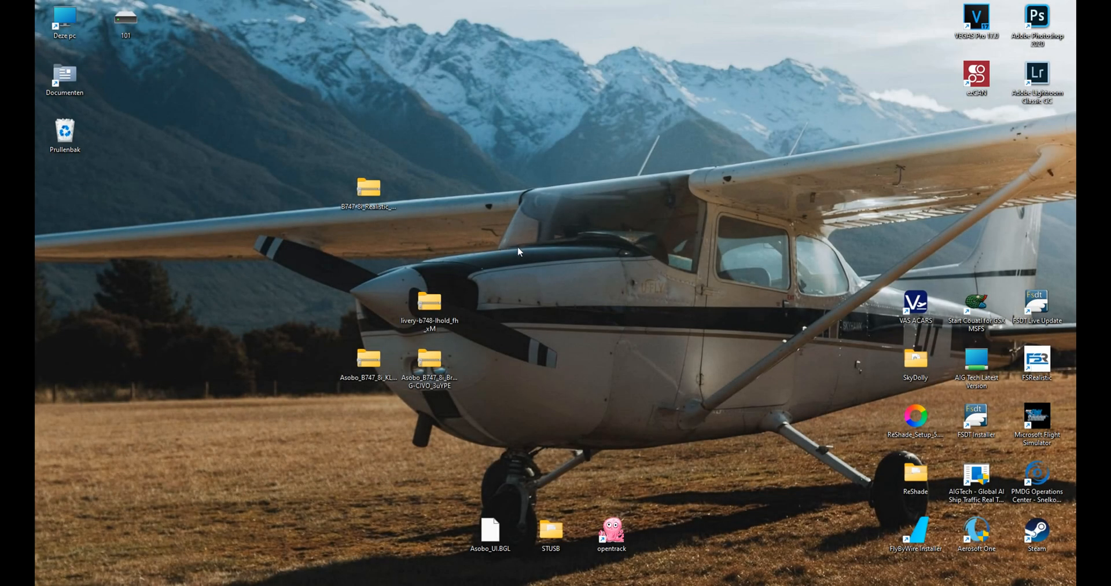
pyautogui.moveTo(406, 285)
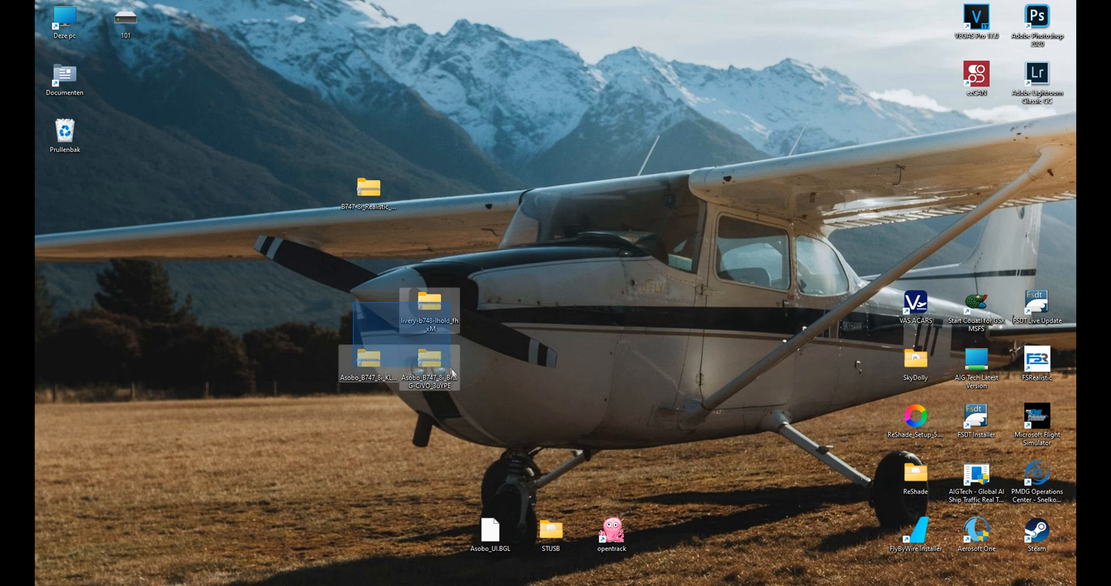
# Navigate from This PC through MSFS (D:) and MSFS MAIN into the Community folder
pyautogui.click(375, 296)
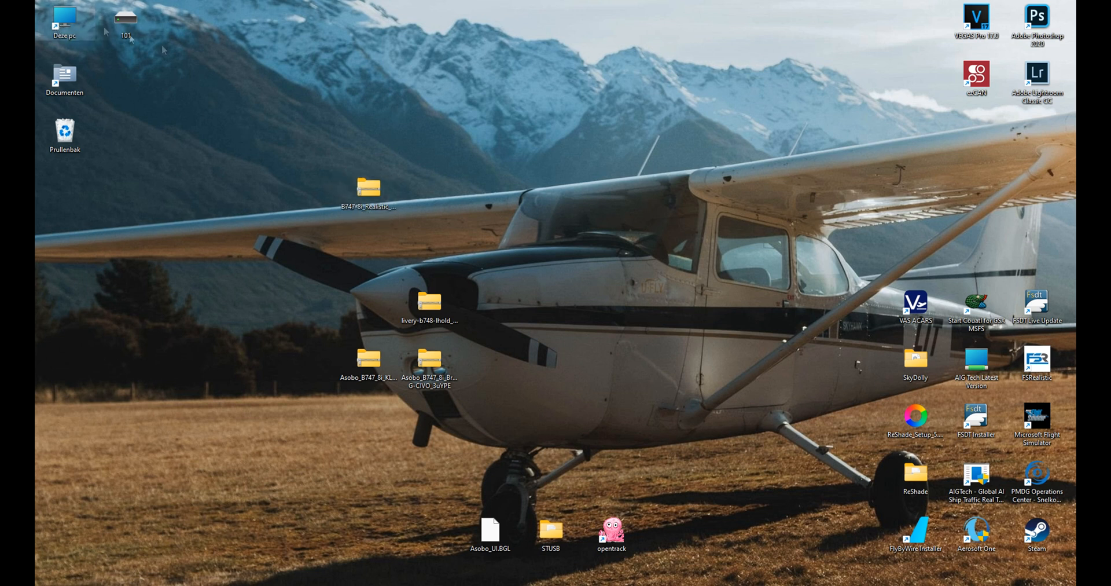
pyautogui.doubleClick(64, 17)
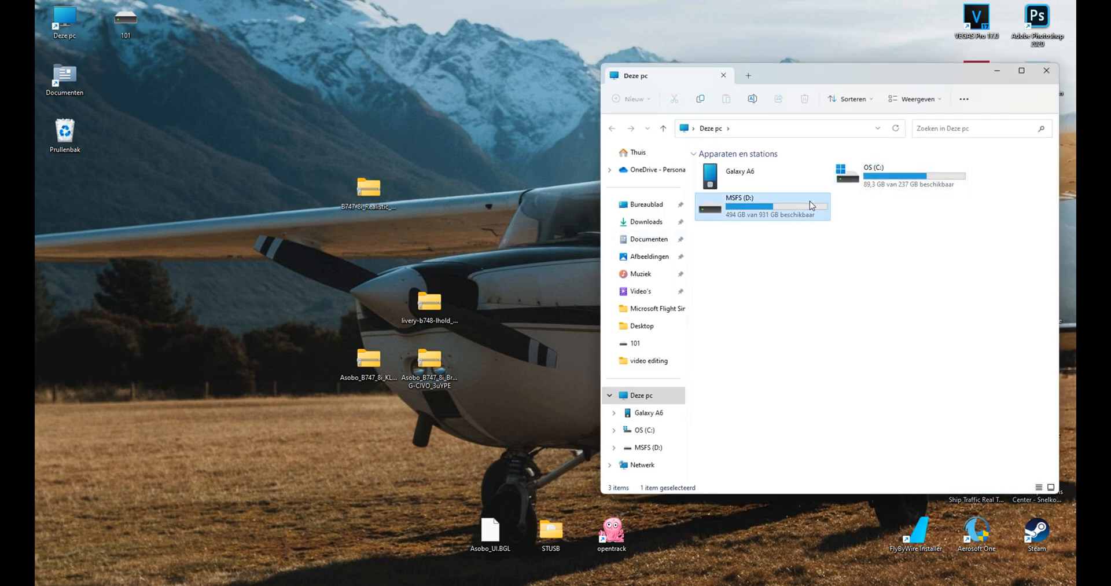
pyautogui.doubleClick(762, 206)
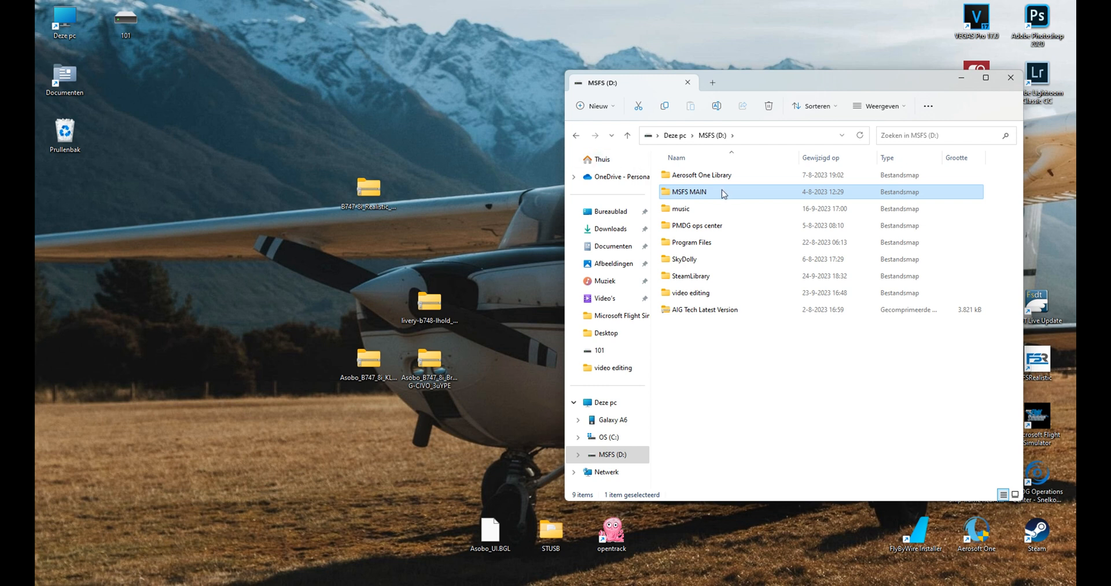
pyautogui.moveTo(707, 209)
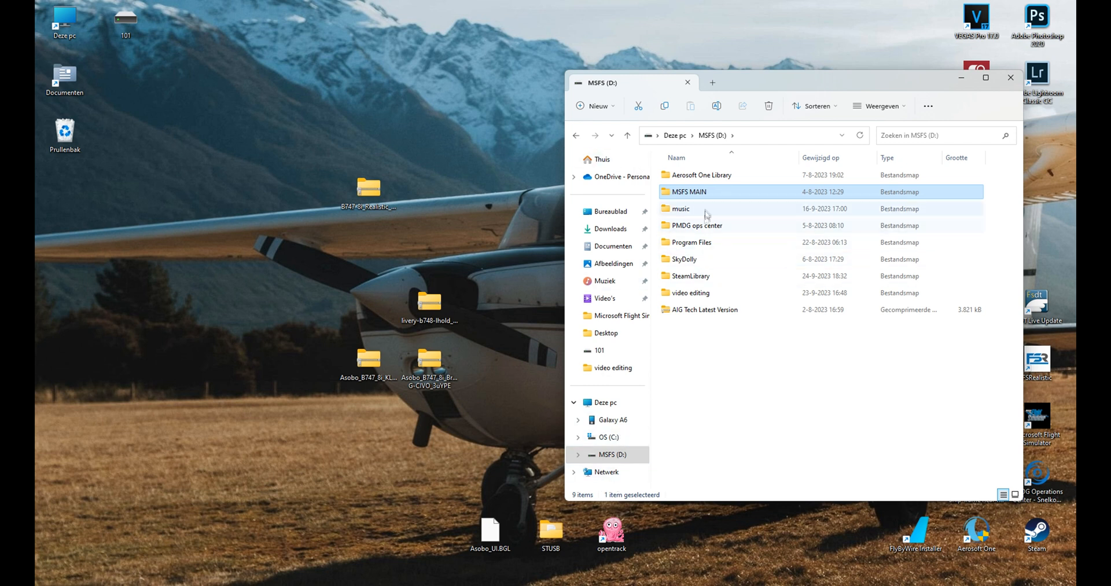
pyautogui.doubleClick(687, 192)
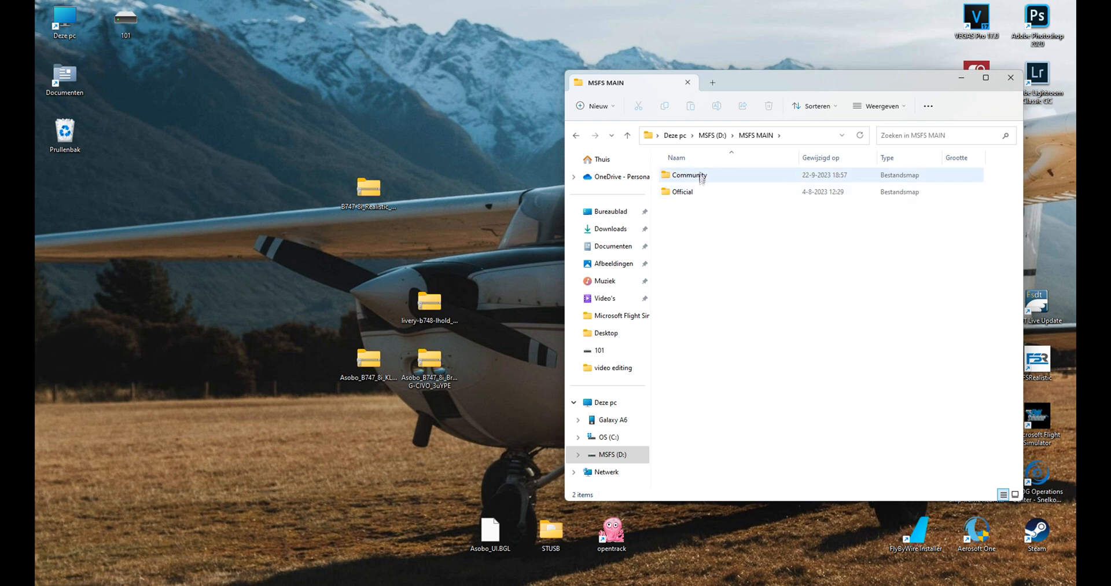
pyautogui.moveTo(705, 182)
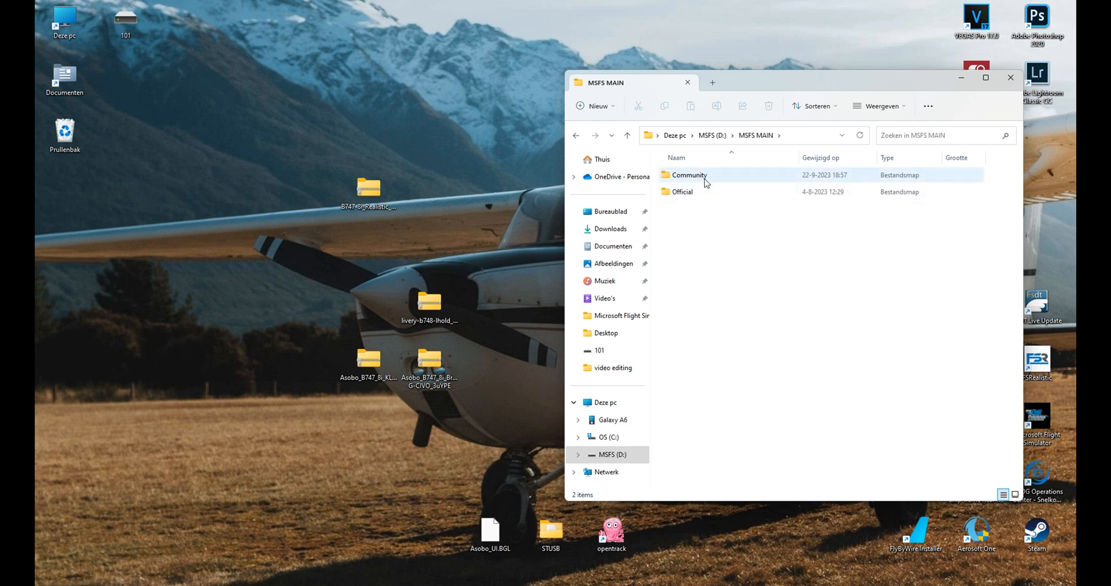
pyautogui.doubleClick(689, 175)
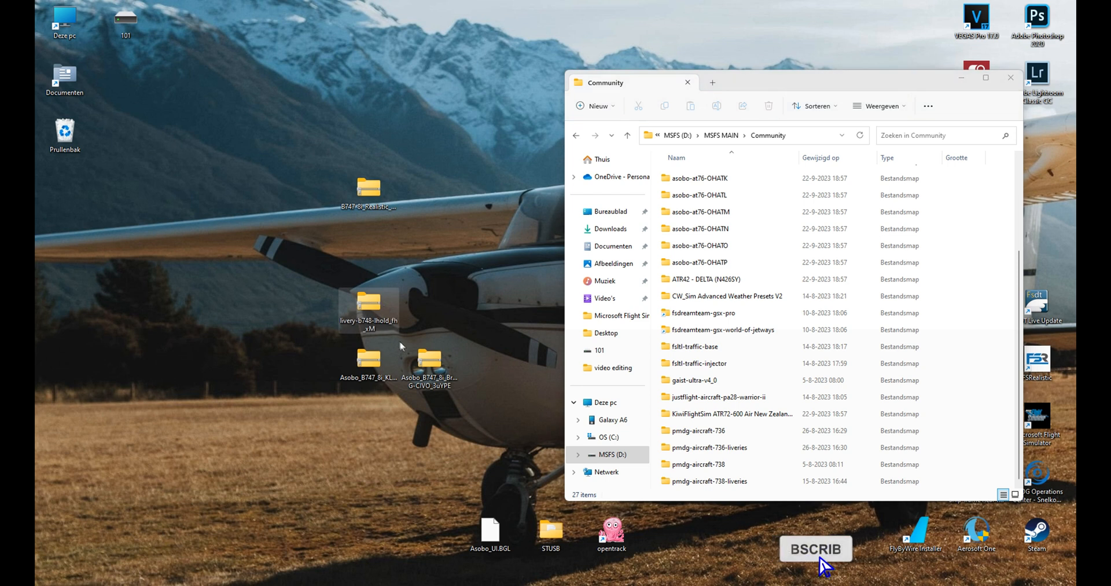
# Move the 747 livery folders into Community and open the cockpit textures download folder
pyautogui.rightClick(368, 305)
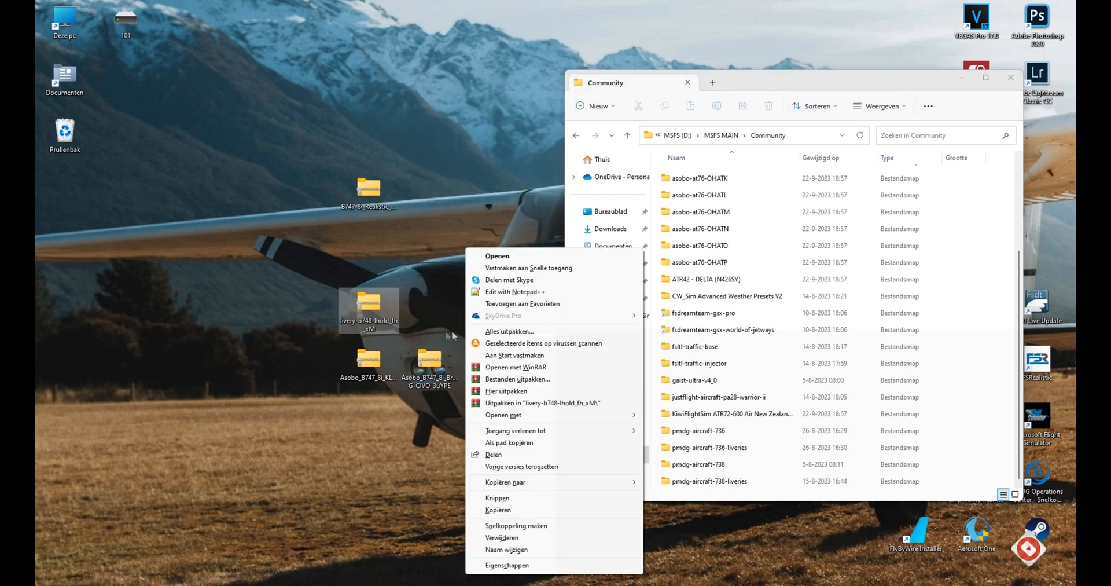
pyautogui.click(507, 564)
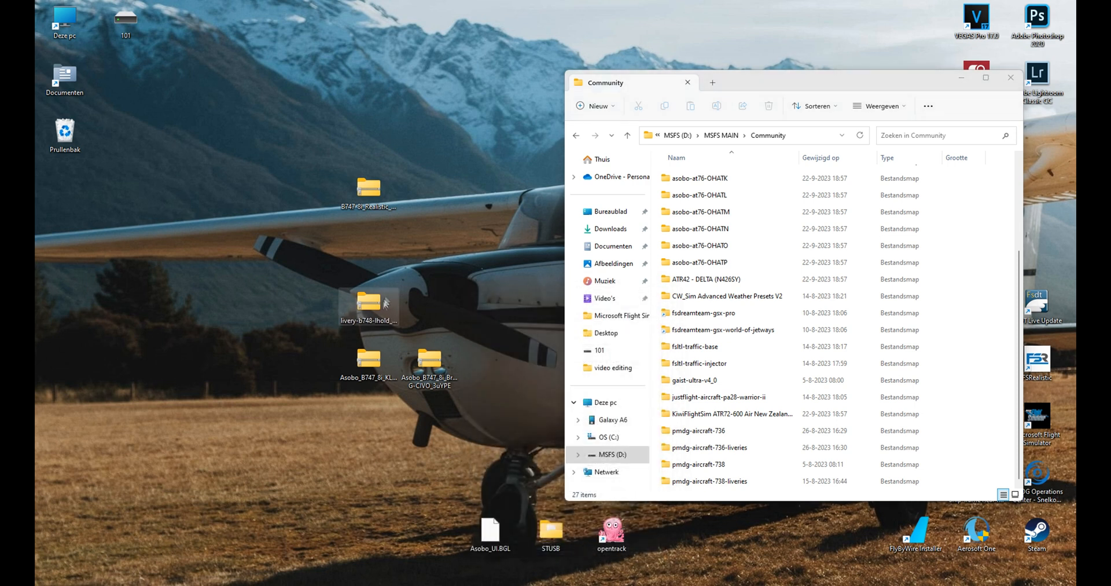
pyautogui.doubleClick(369, 299)
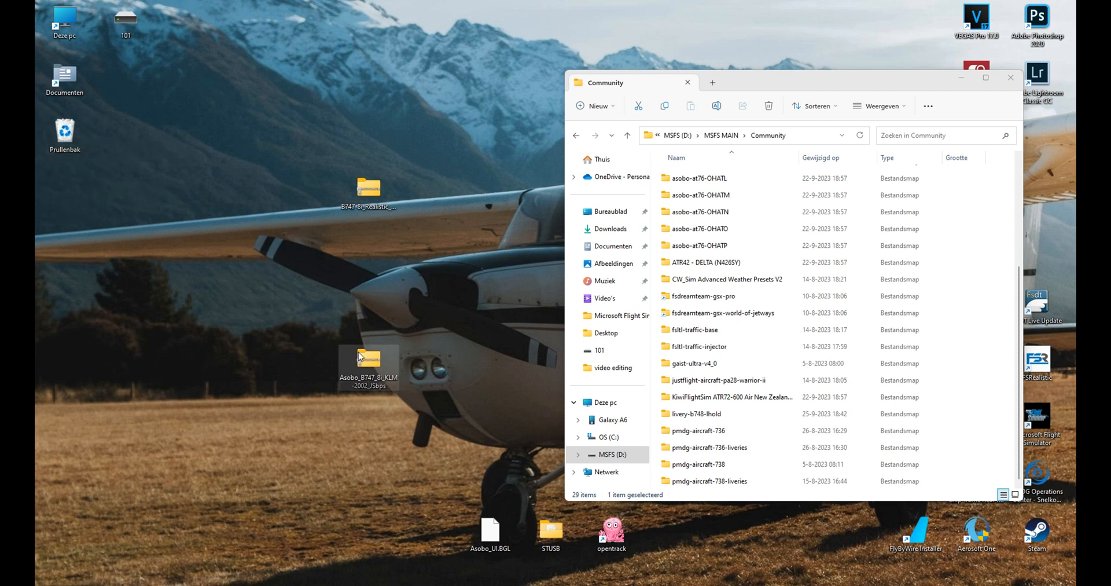
pyautogui.doubleClick(368, 358)
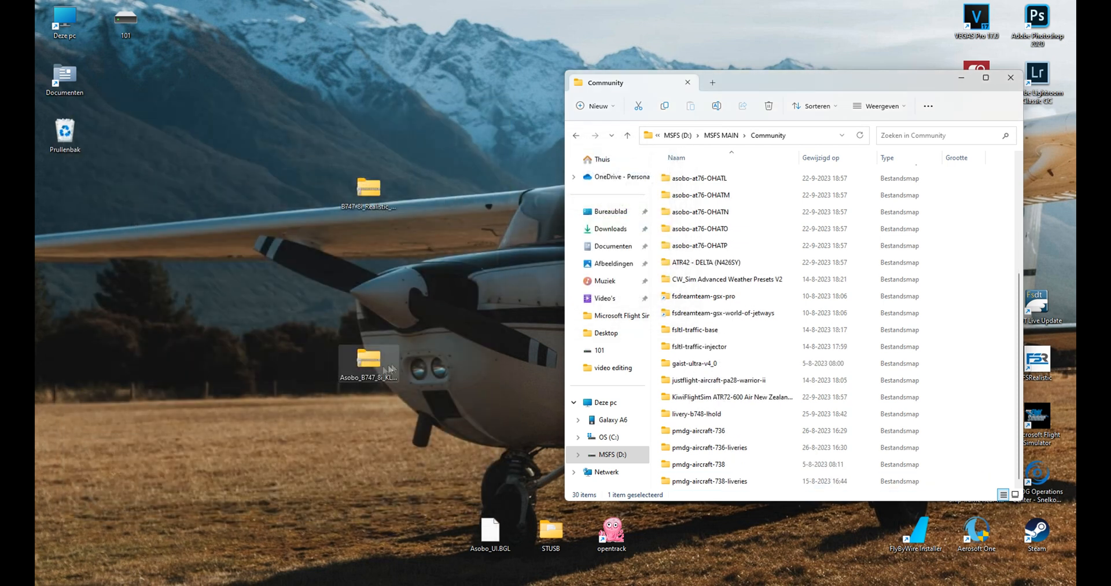
pyautogui.click(368, 186)
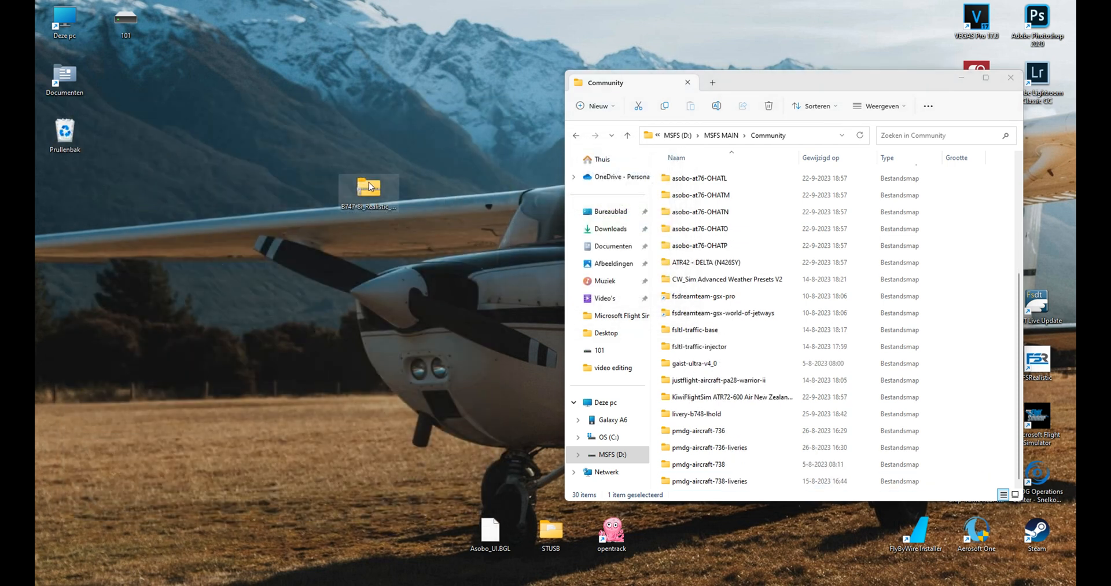
pyautogui.doubleClick(368, 185)
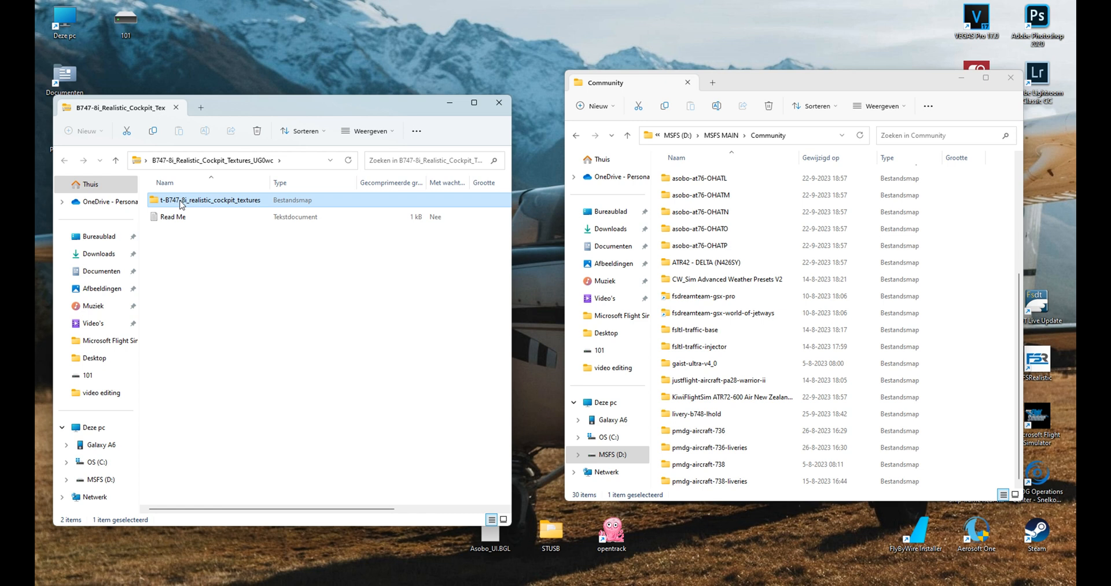
pyautogui.moveTo(205, 216)
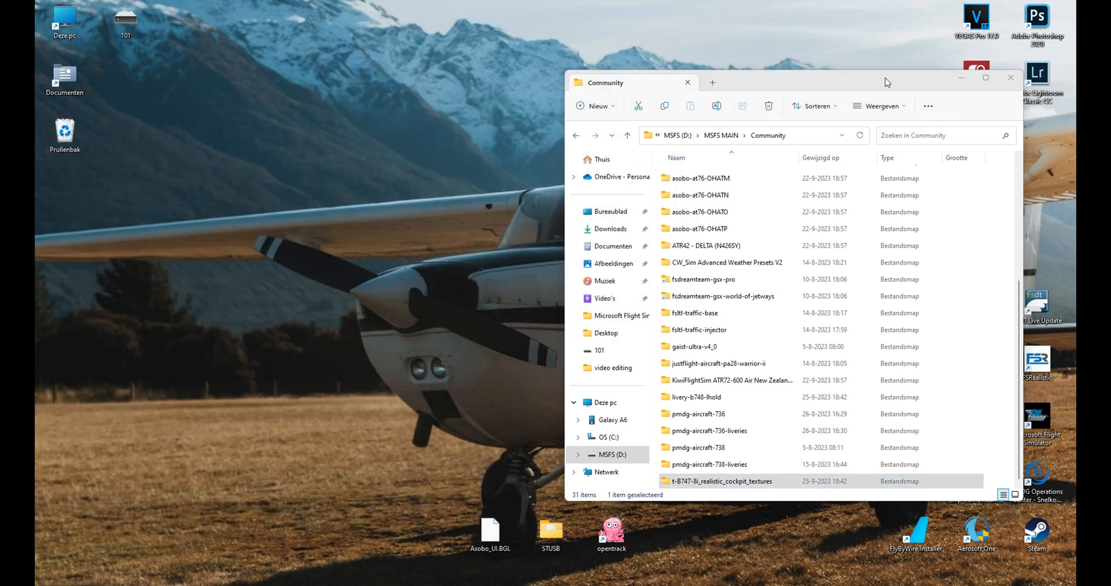
# Close the Community window and launch Microsoft Flight Simulator from its desktop shortcut
pyautogui.click(1010, 78)
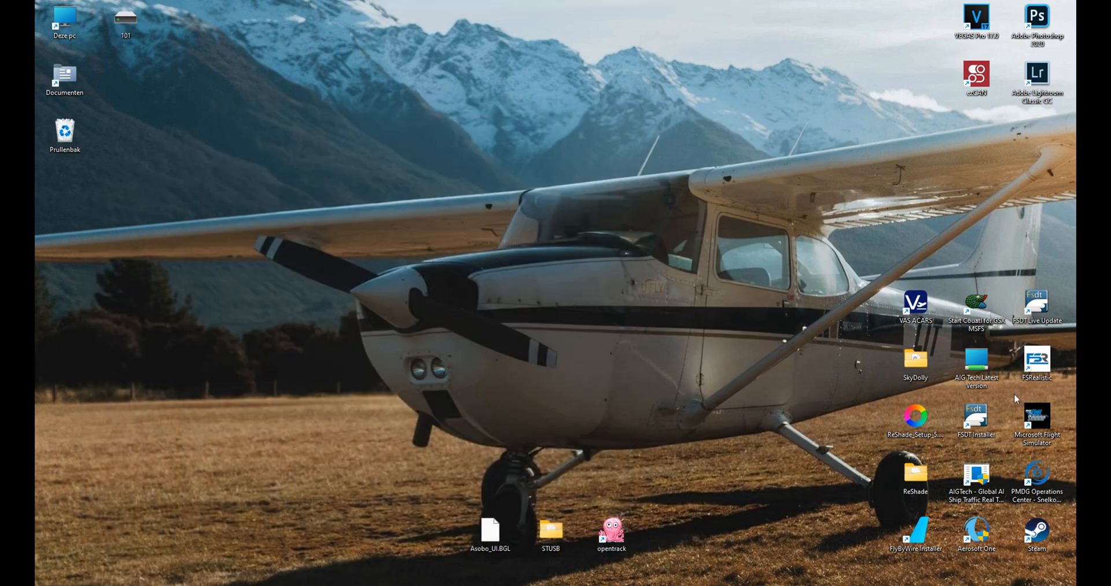
pyautogui.moveTo(678, 364)
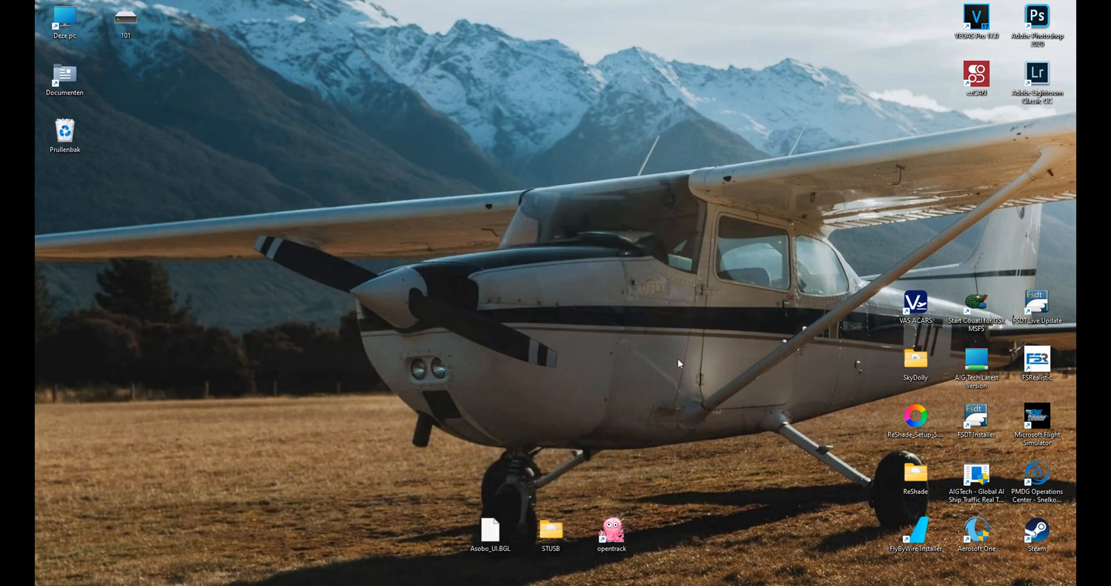
pyautogui.doubleClick(1037, 419)
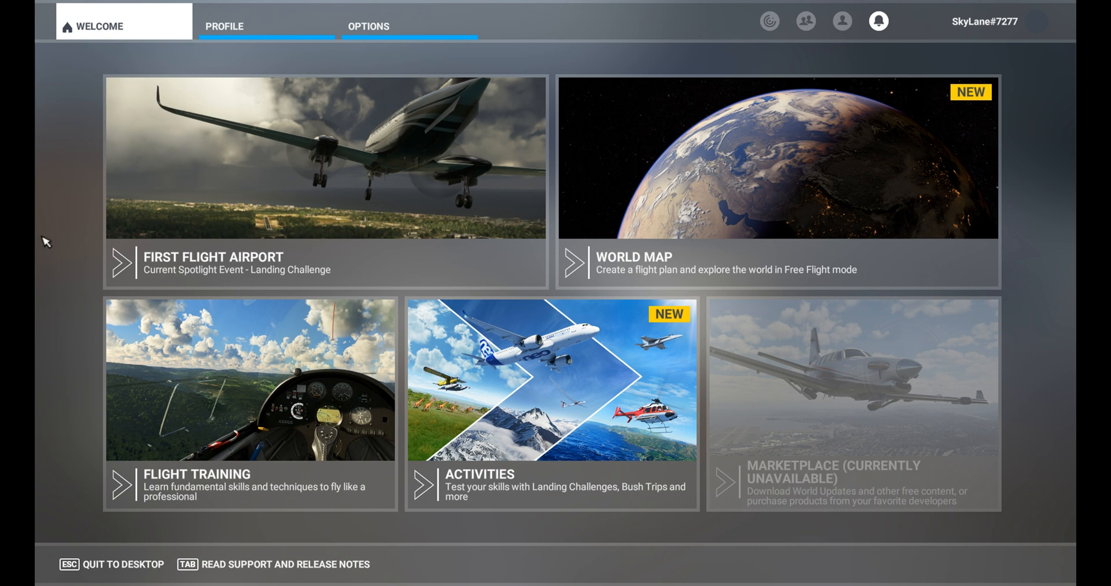
pyautogui.moveTo(103, 252)
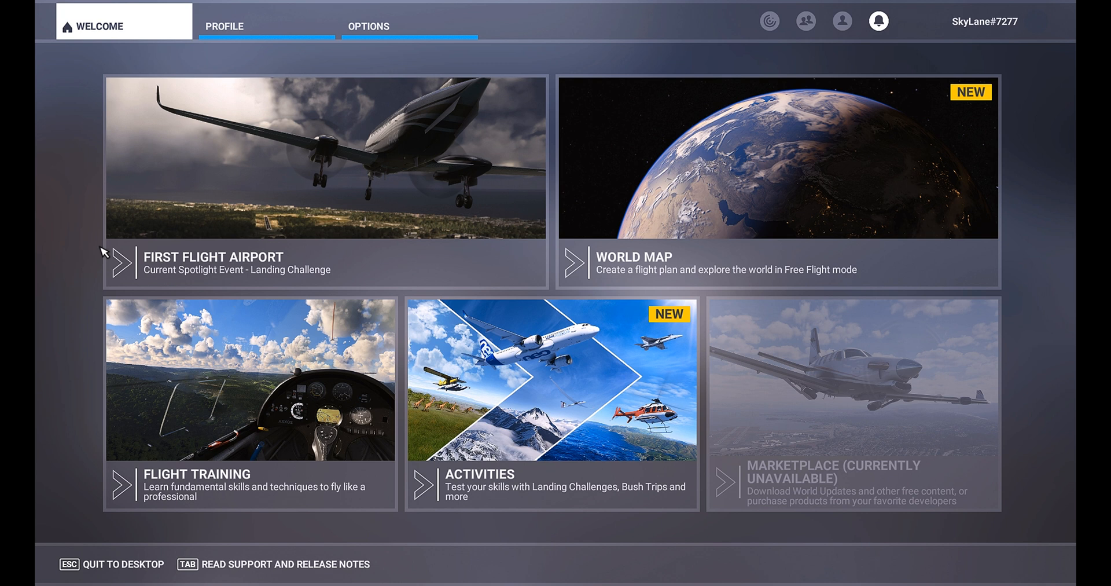
pyautogui.moveTo(77, 288)
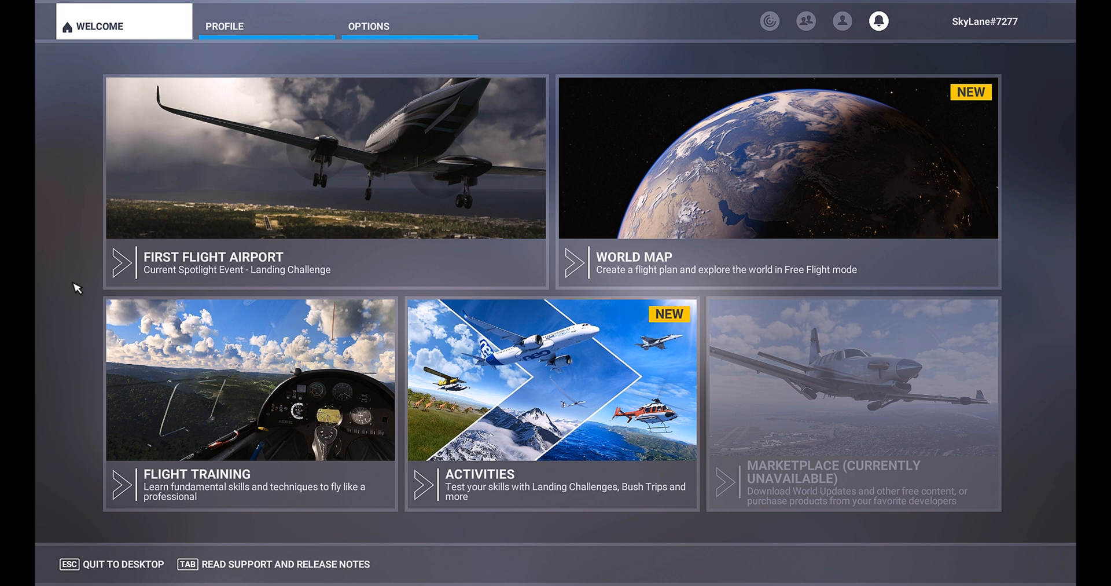
pyautogui.moveTo(381, 237)
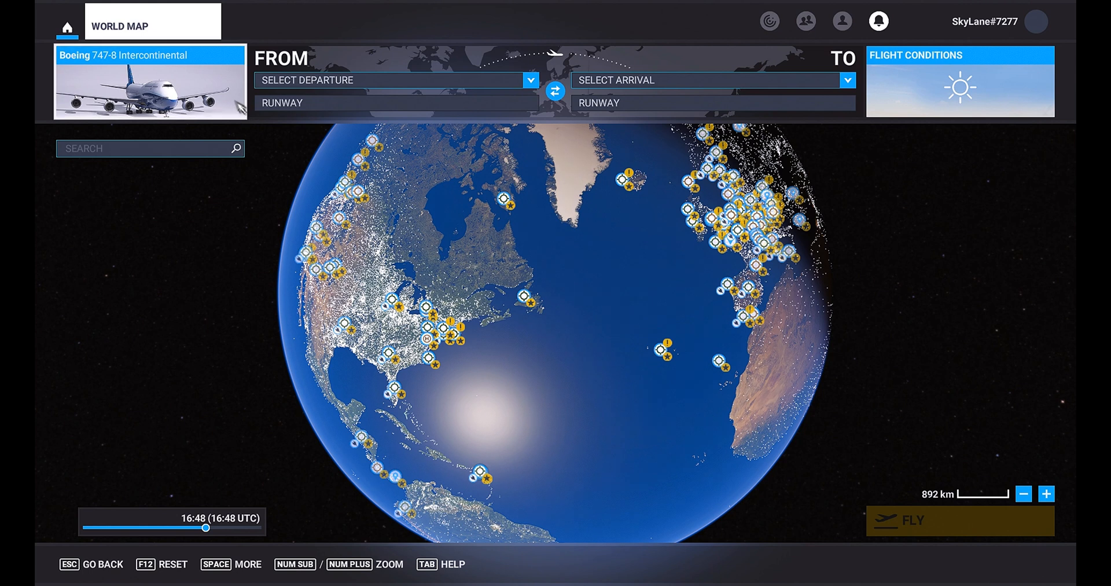
# Browse the 747-8 liveries, pick British Airways G-CIVO, then return to aircraft selection
pyautogui.click(149, 84)
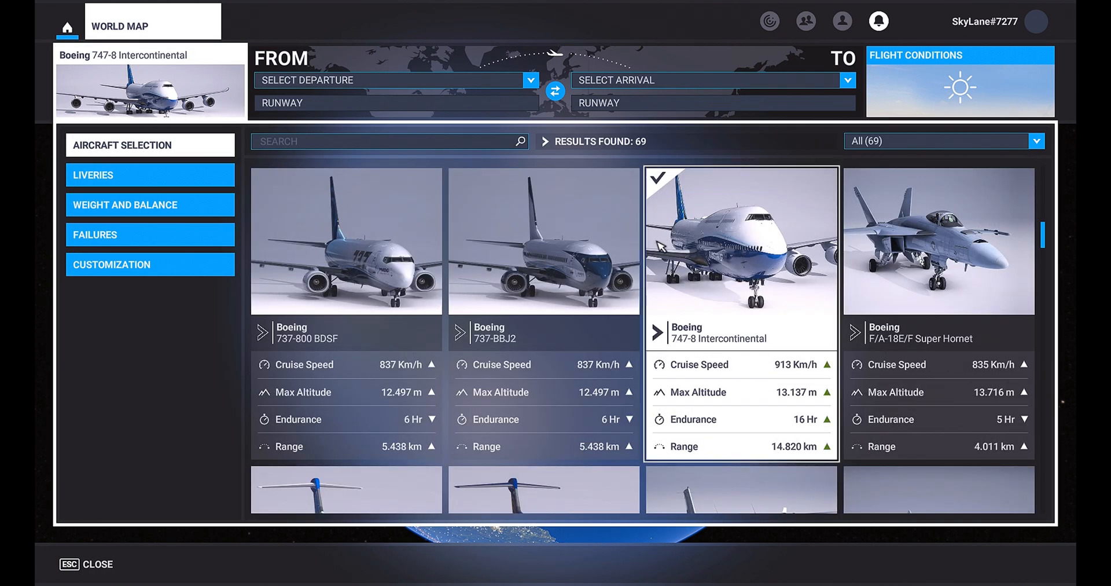
pyautogui.scroll(-3)
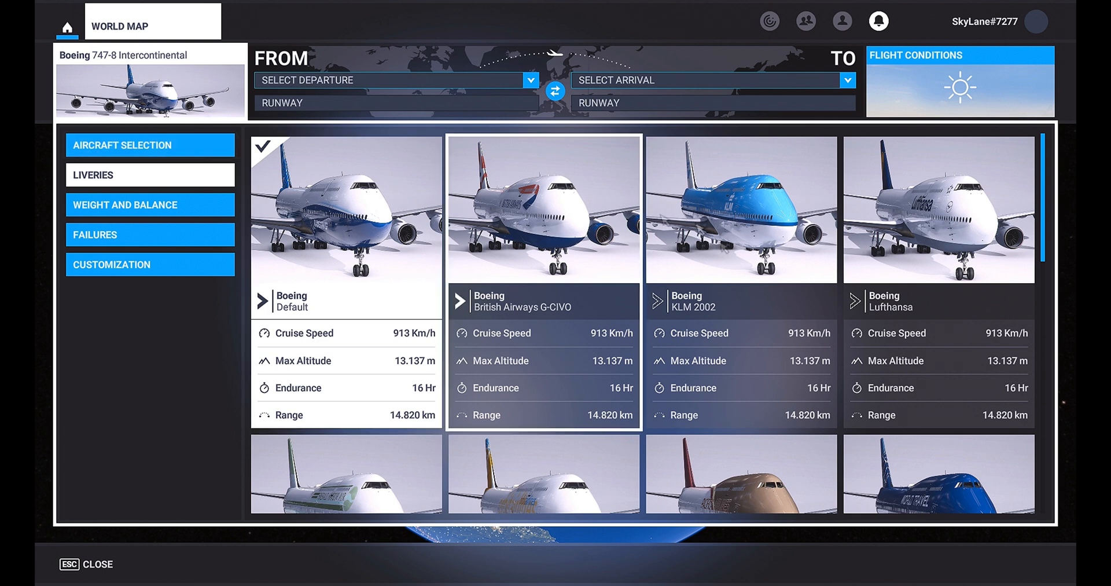
pyautogui.click(346, 209)
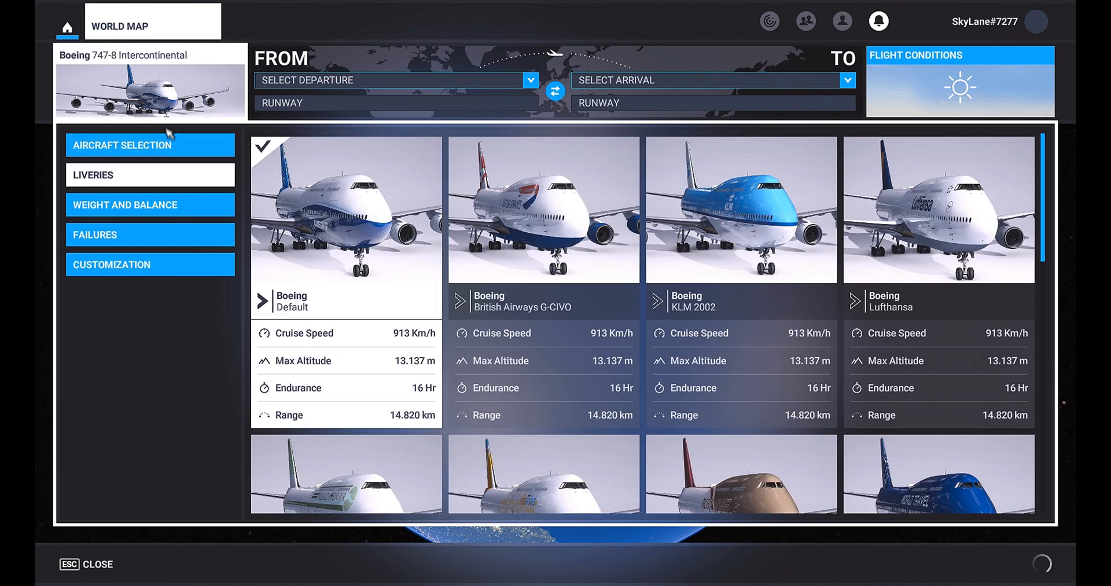
pyautogui.click(150, 145)
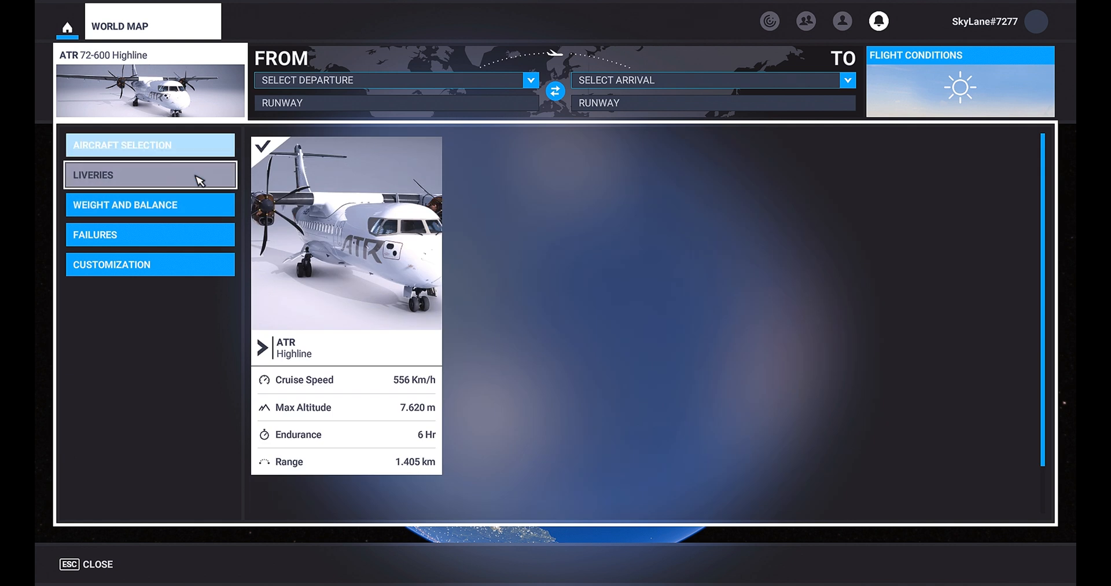
# Check the aircraft's liveries, then return to aircraft selection with the 747-8 selected
pyautogui.click(149, 174)
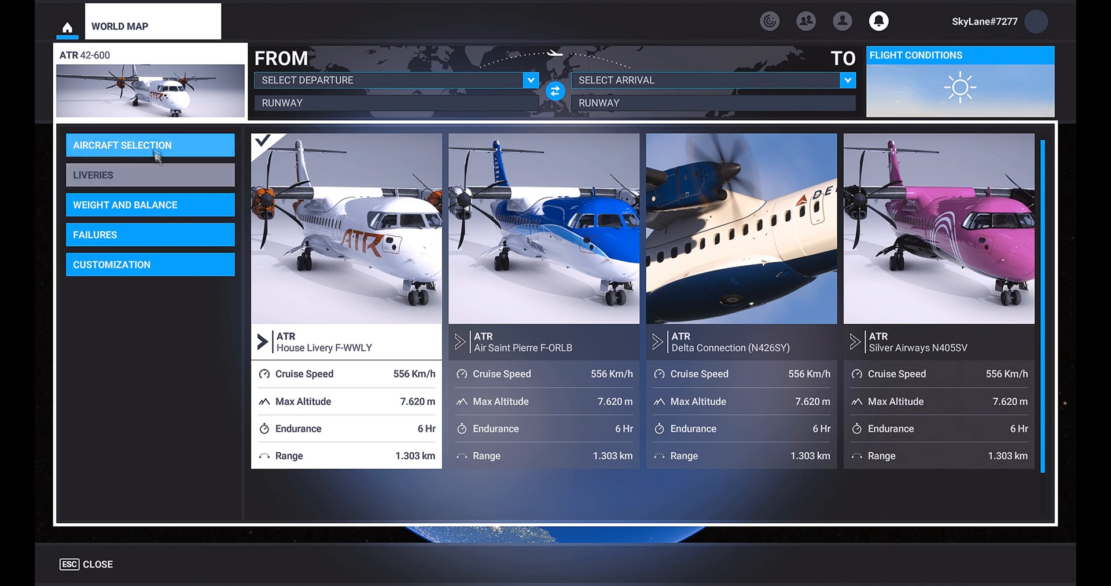
pyautogui.click(121, 144)
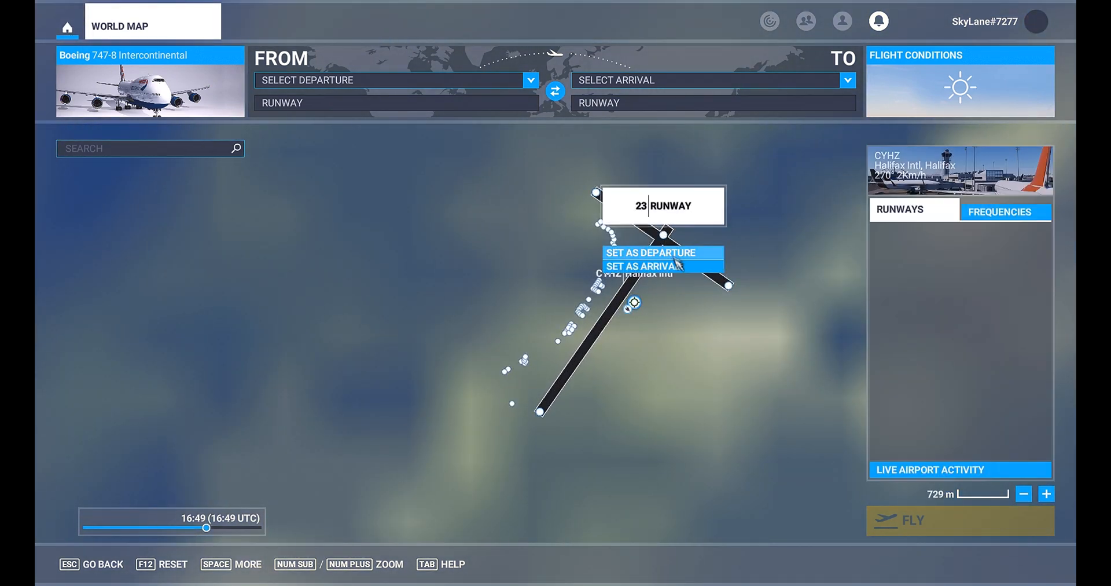
# Set CYHZ Halifax runway 23 as departure and launch the flight with FLY
pyautogui.click(653, 252)
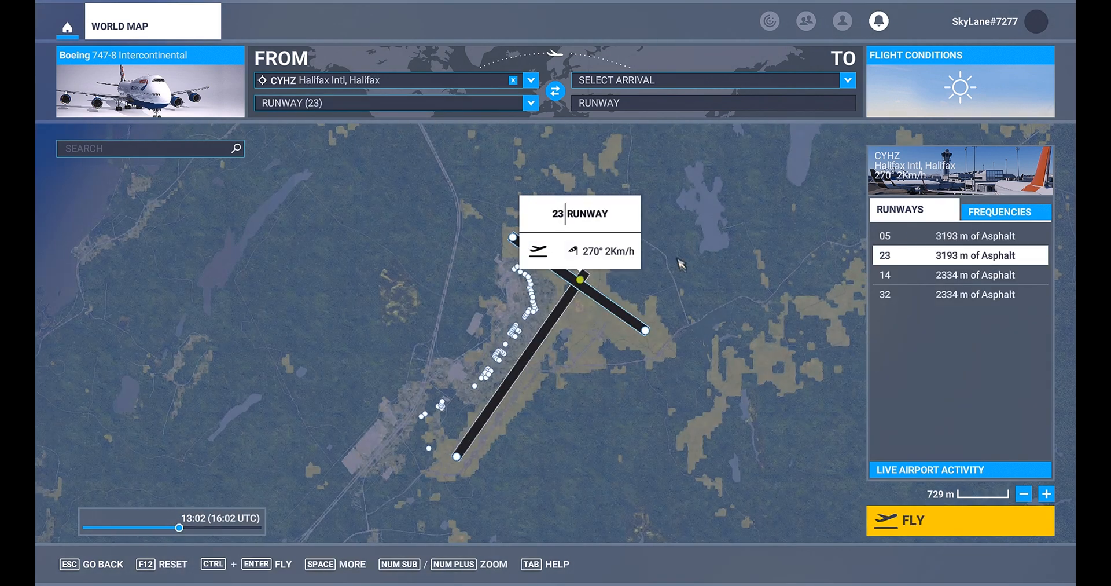
pyautogui.moveTo(591, 334)
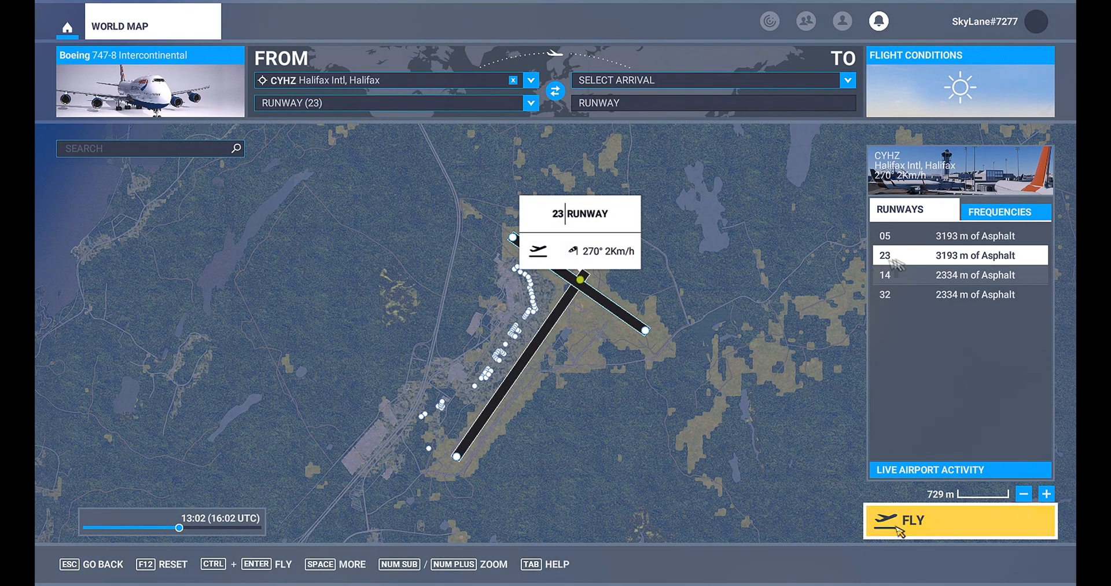
pyautogui.click(959, 520)
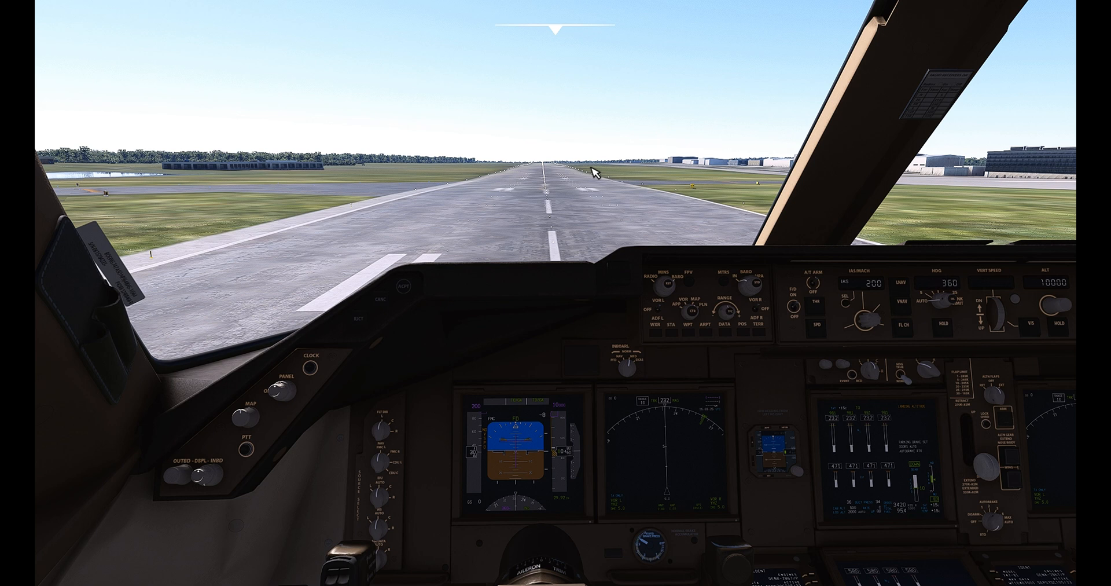
pyautogui.moveTo(588, 186)
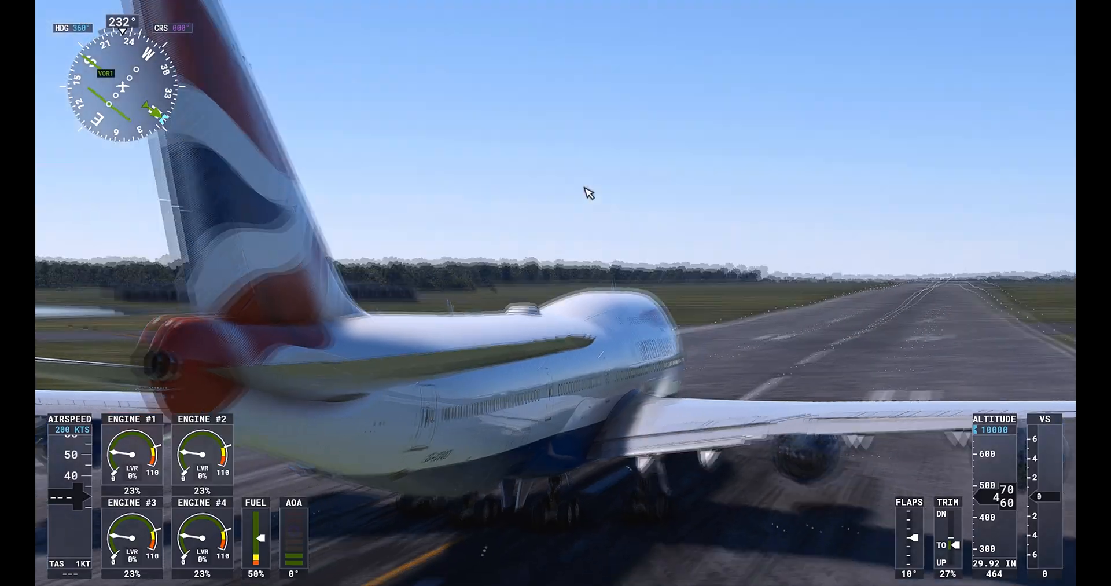
# Switch from the outside livery view back to the cockpit camera with V
pyautogui.press('v')
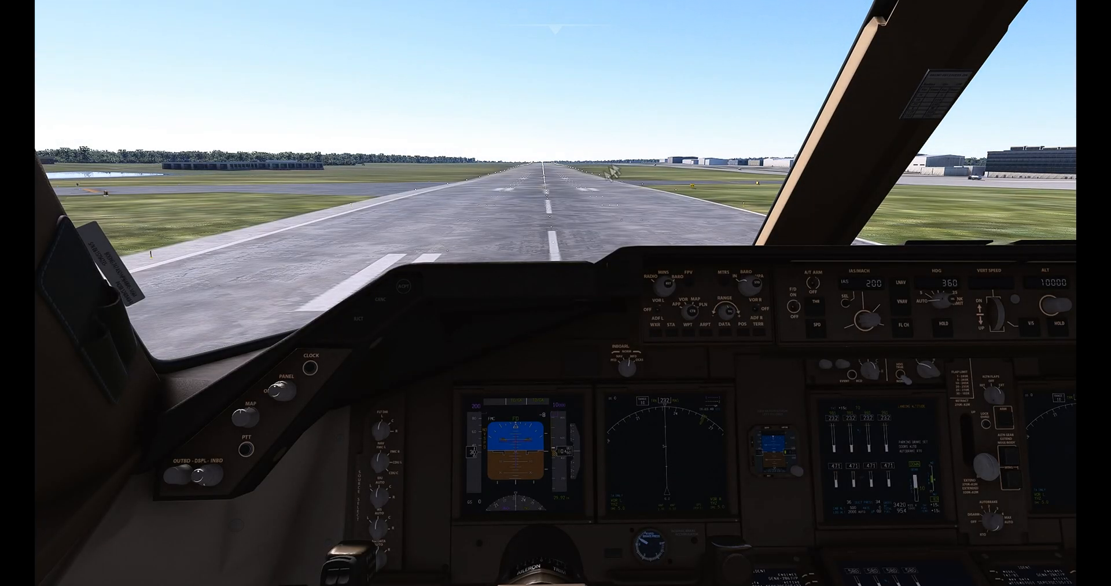